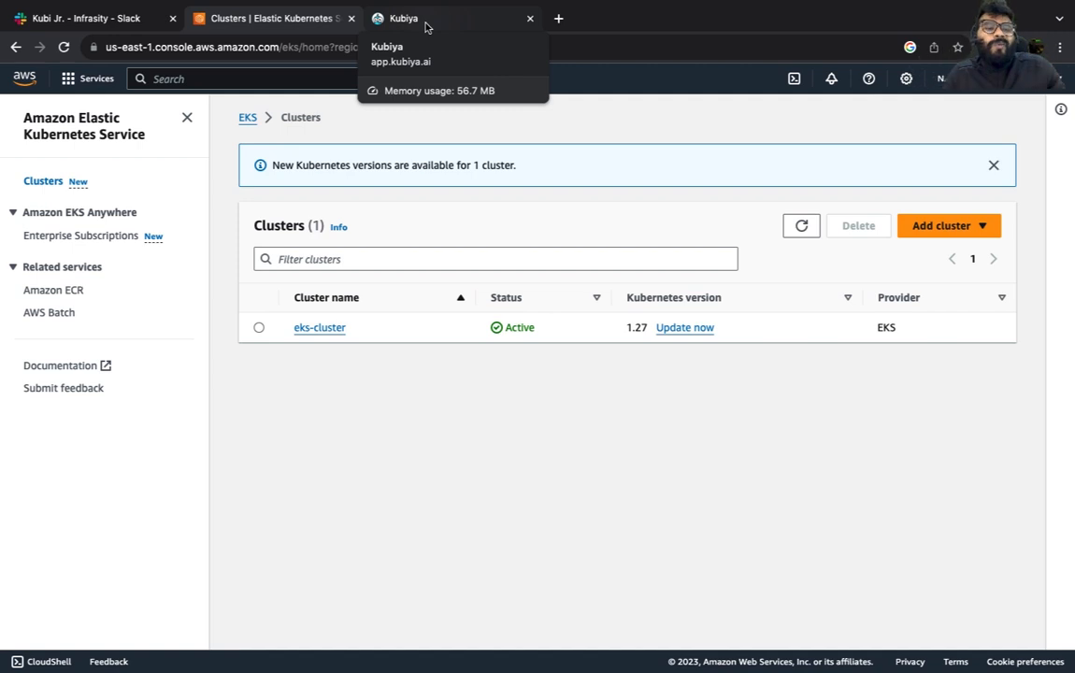
Step: Show the Action Runners list in the Kubiya web app, with all eight runners unhealthy
{"action": "left_click", "coordinate": [402, 19]}
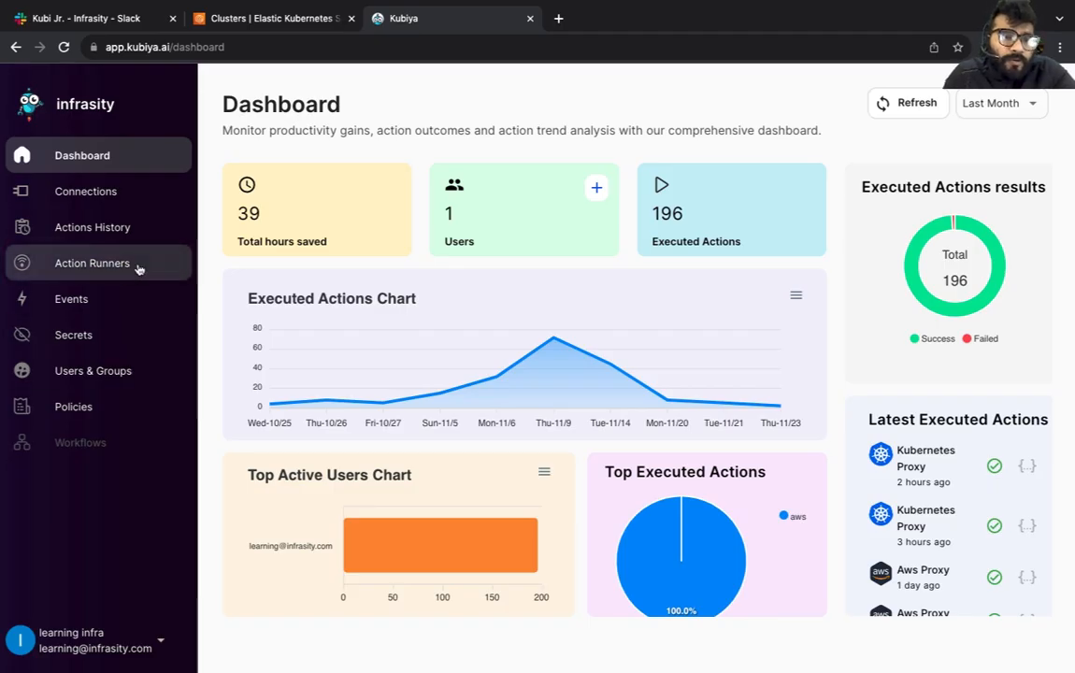
{"action": "left_click", "coordinate": [92, 261]}
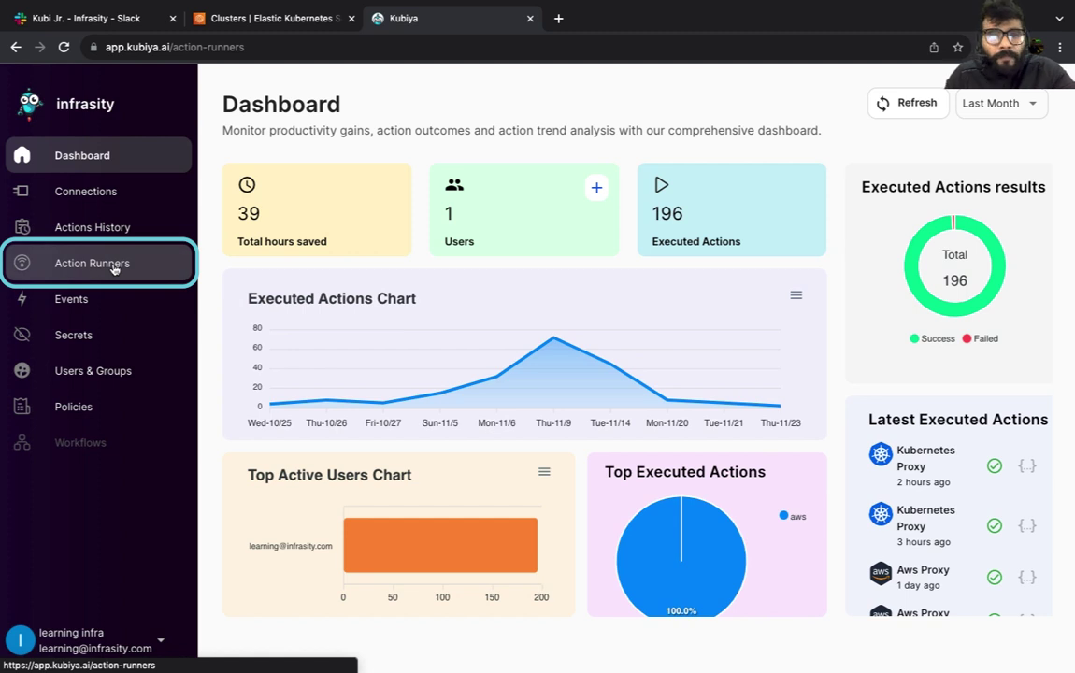
{"action": "left_click", "coordinate": [93, 262]}
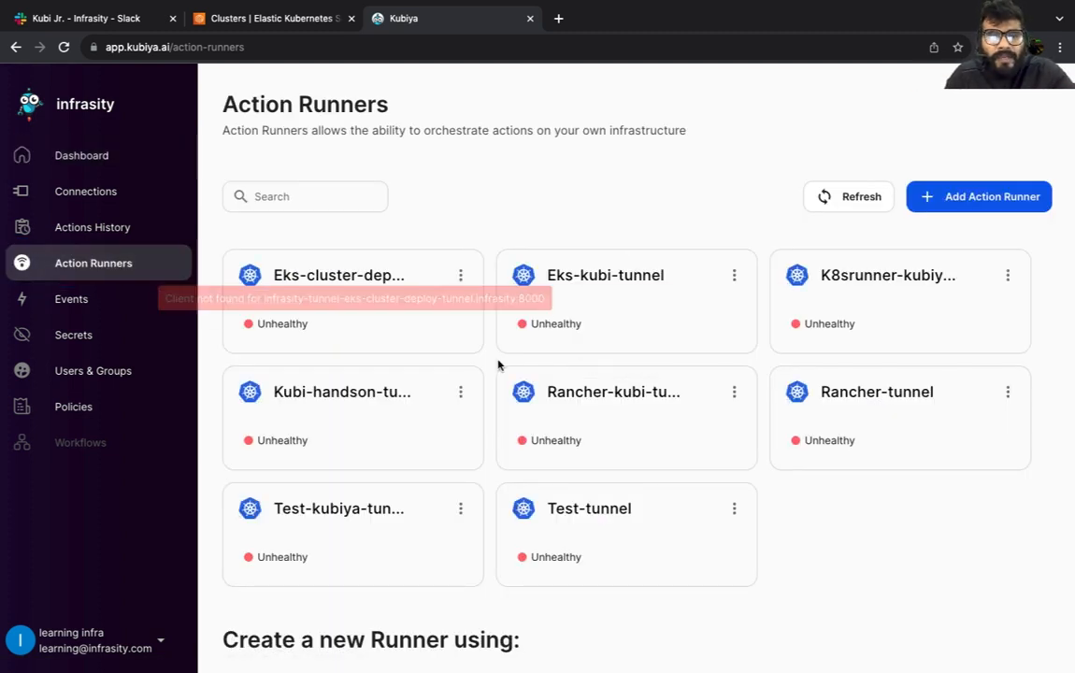
{"action": "mouse_move", "coordinate": [1073, 325]}
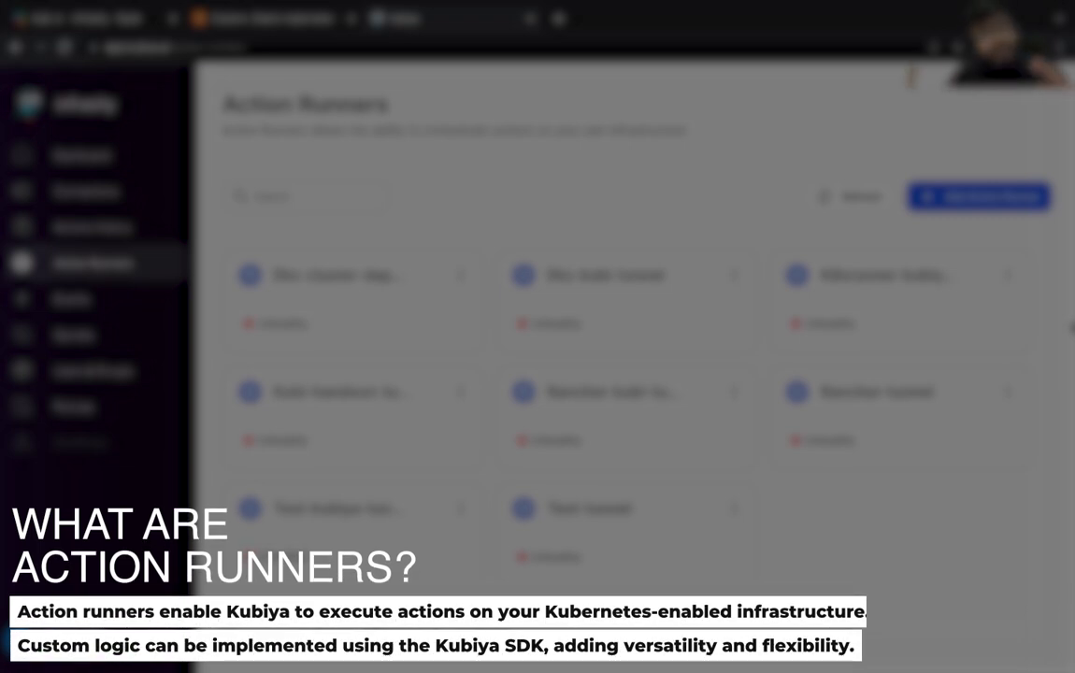
{"action": "mouse_move", "coordinate": [686, 413]}
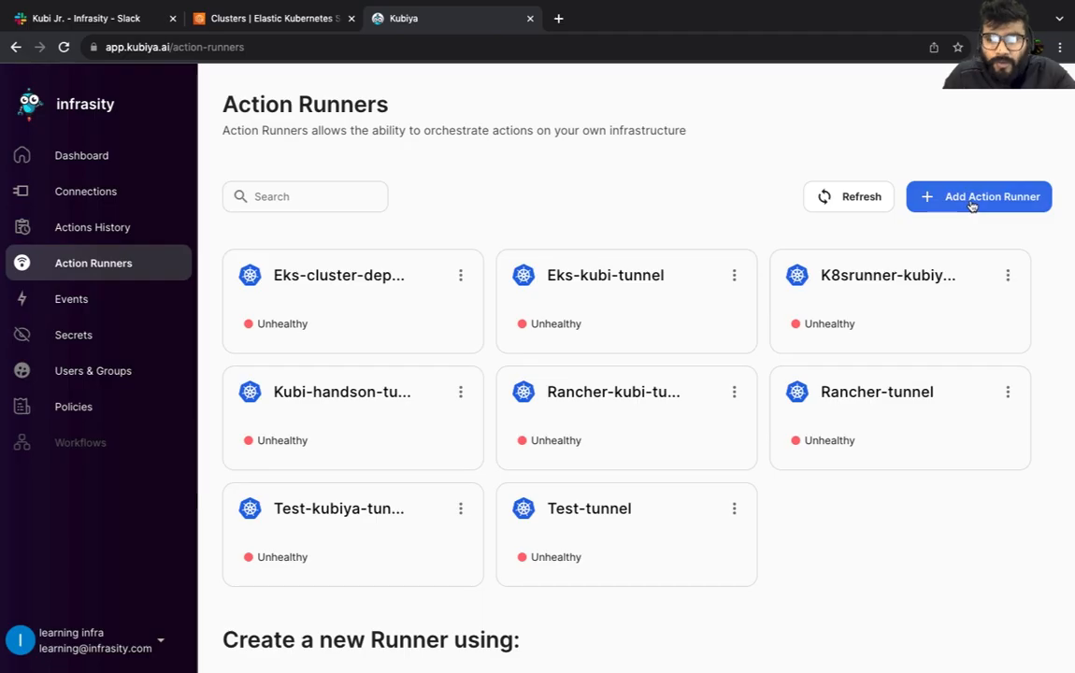
Step: Create a new action runner named 'kubiya-minikube' and continue to its deployment instructions
{"action": "left_click", "coordinate": [978, 196]}
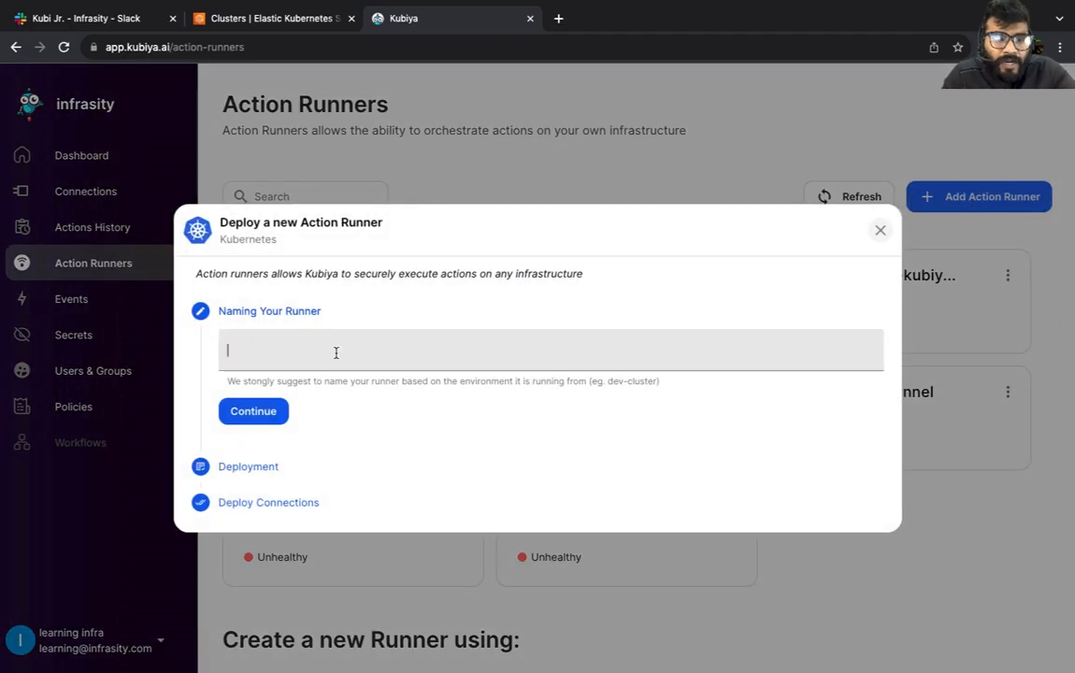
{"action": "type", "text": "kubiya"}
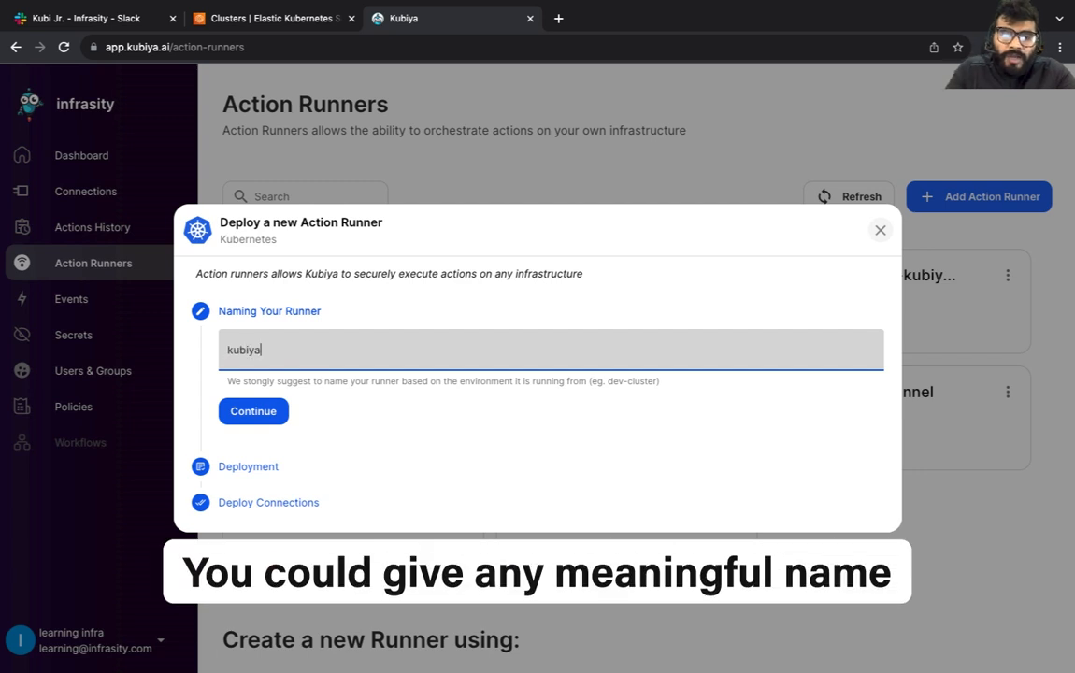
{"action": "type", "text": "-min"}
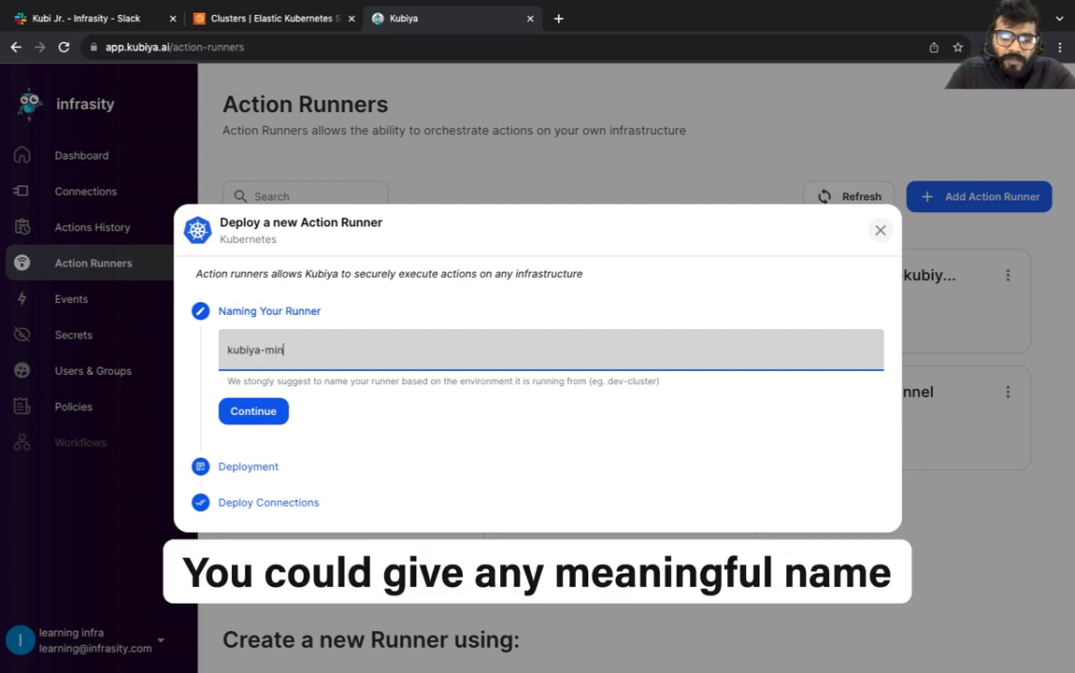
{"action": "type", "text": "ikube"}
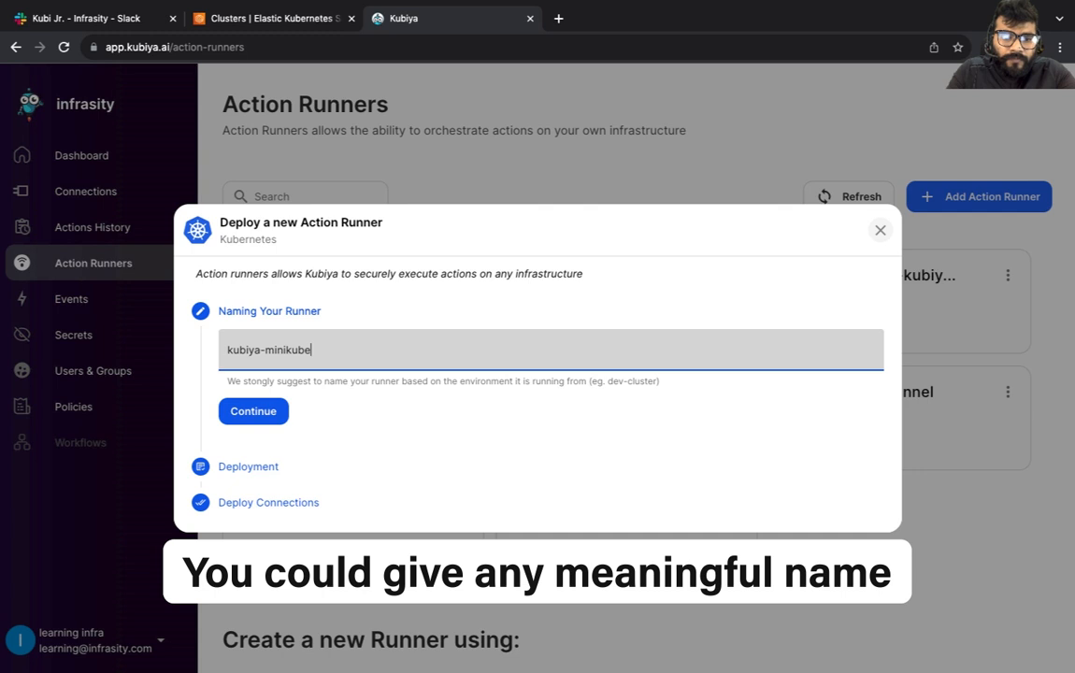
{"action": "left_click", "coordinate": [266, 411]}
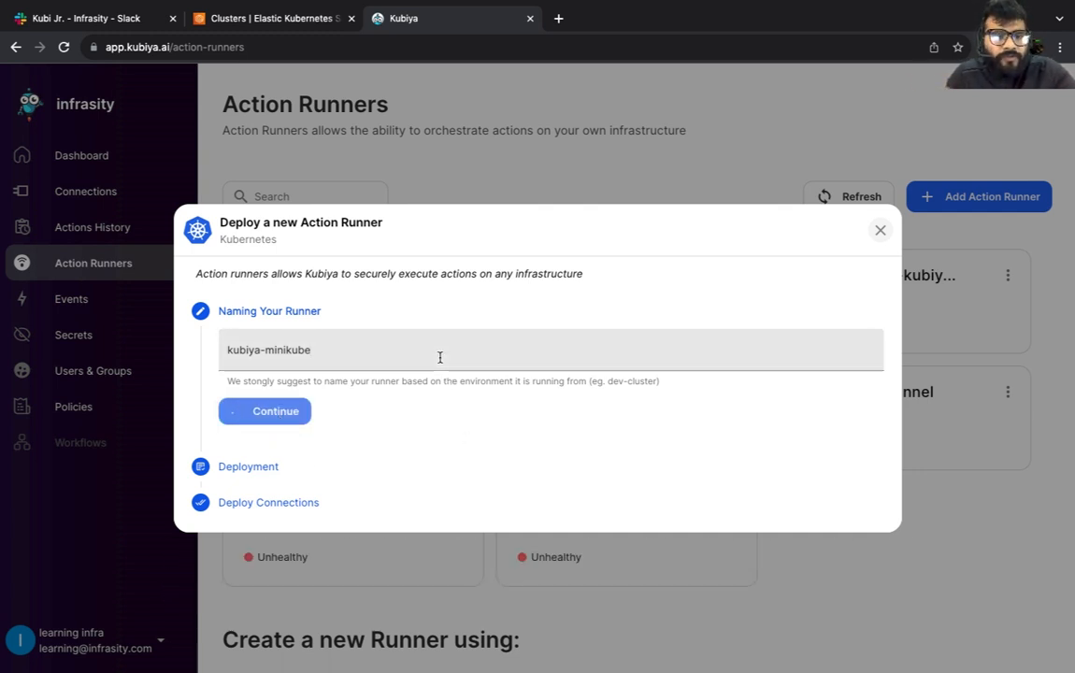
{"action": "left_click", "coordinate": [265, 411]}
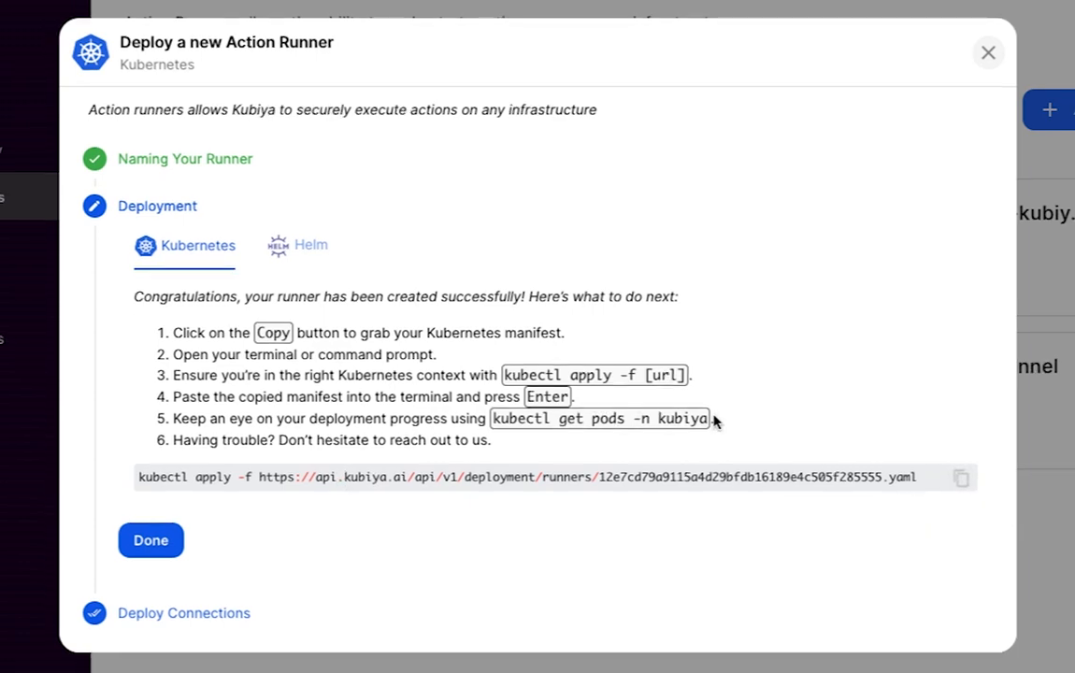
Step: Apply the copied runner manifest with kubectl --validate=false, then check pods with kubectl get pod
{"action": "left_click", "coordinate": [961, 477]}
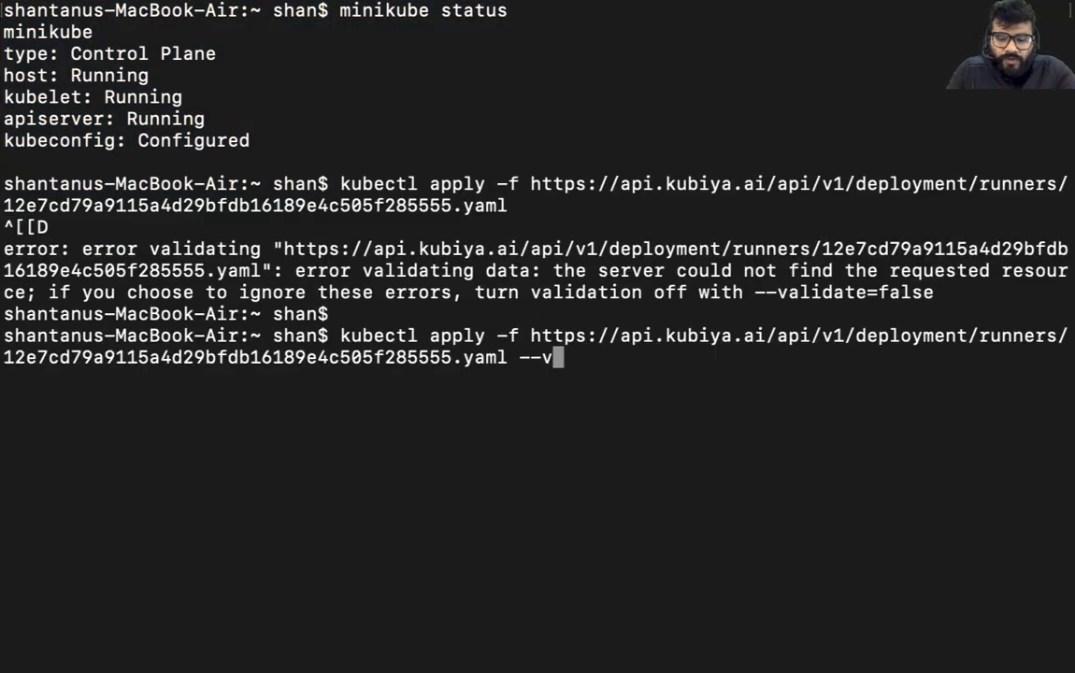
{"action": "type", "text": "alidate=fa"}
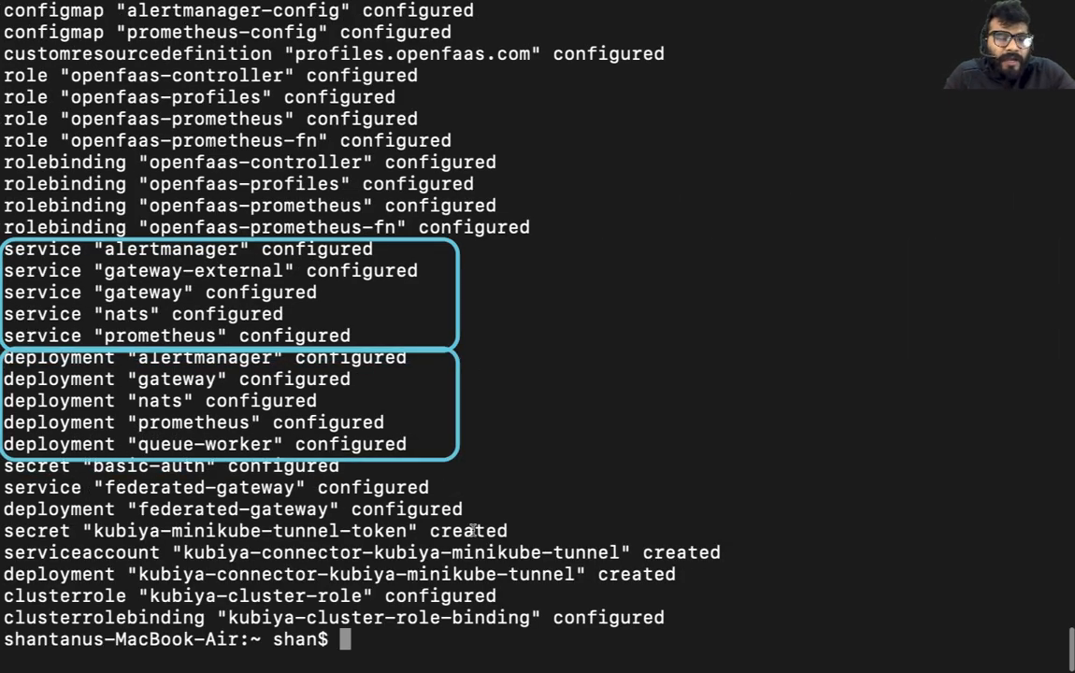
{"action": "type", "text": "kubectl"}
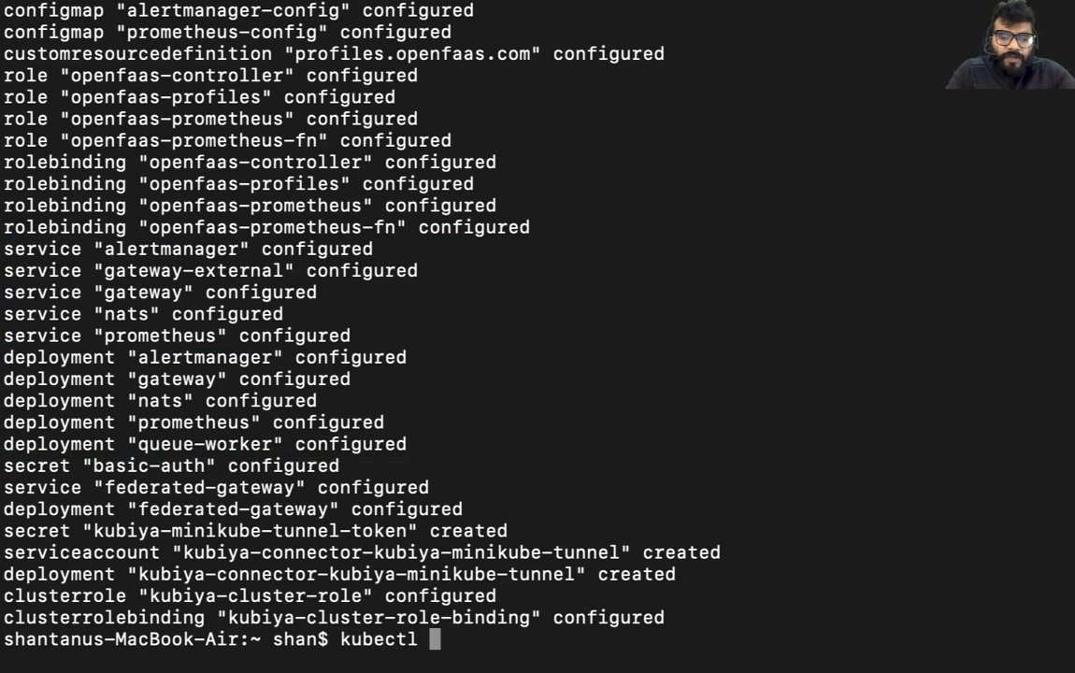
{"action": "type", "text": "get pod"}
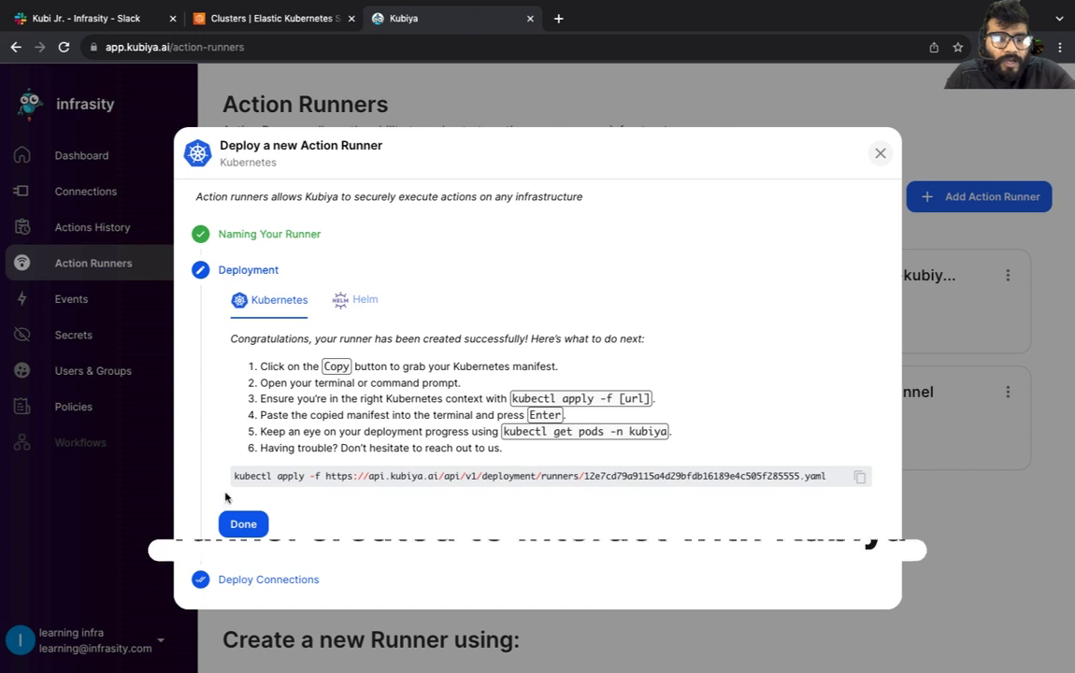
Step: Finish the wizard, confirm kubiya-minikube-tunnel shows Healthy, then switch to the Kubi Jr. Slack conversation
{"action": "left_click", "coordinate": [243, 523]}
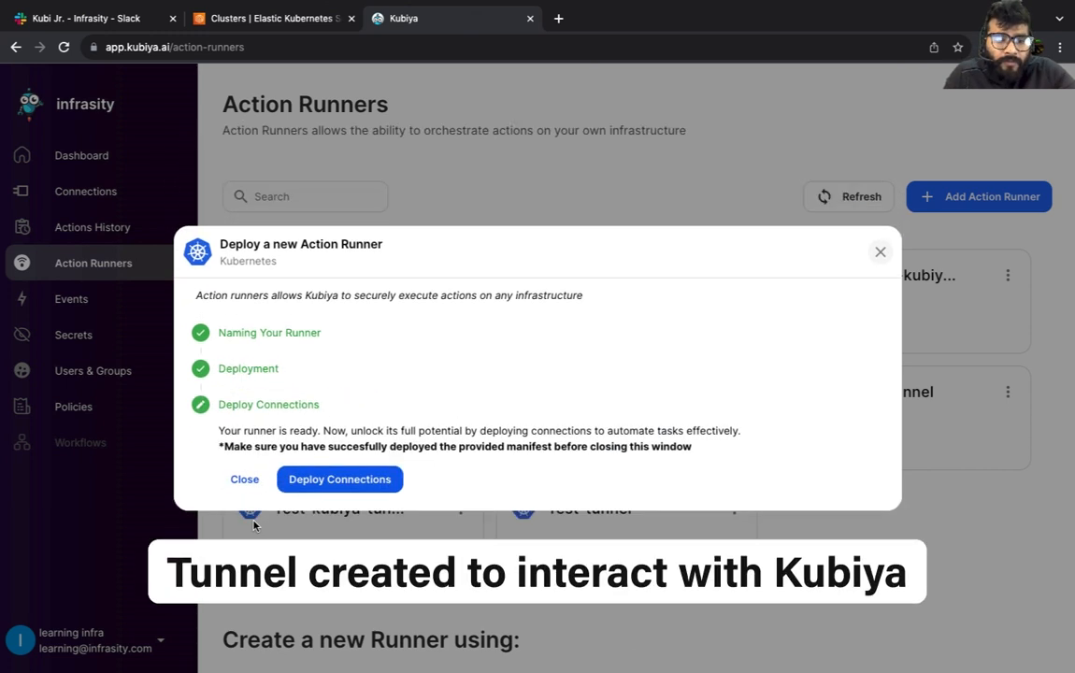
{"action": "left_click", "coordinate": [339, 479]}
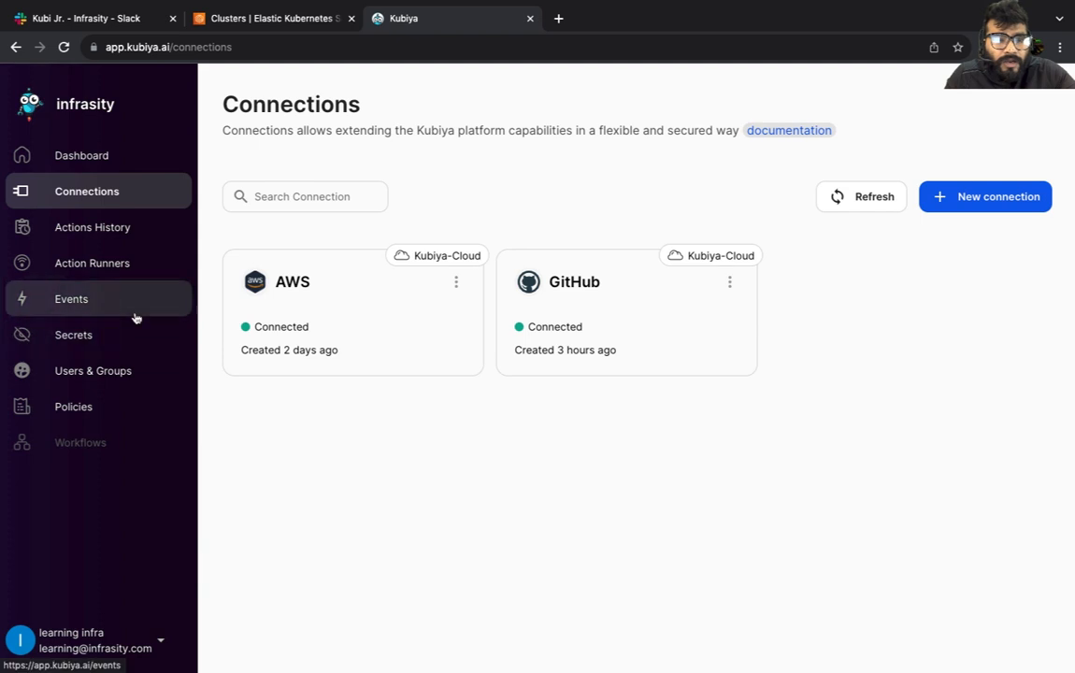
{"action": "left_click", "coordinate": [93, 262]}
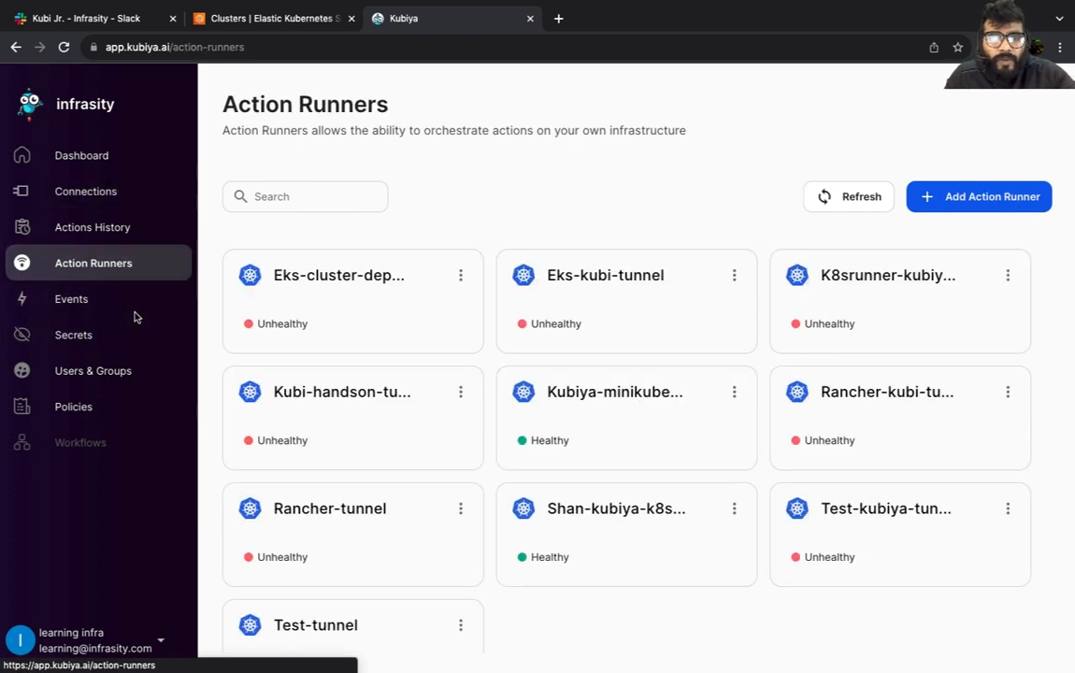
{"action": "mouse_move", "coordinate": [564, 423]}
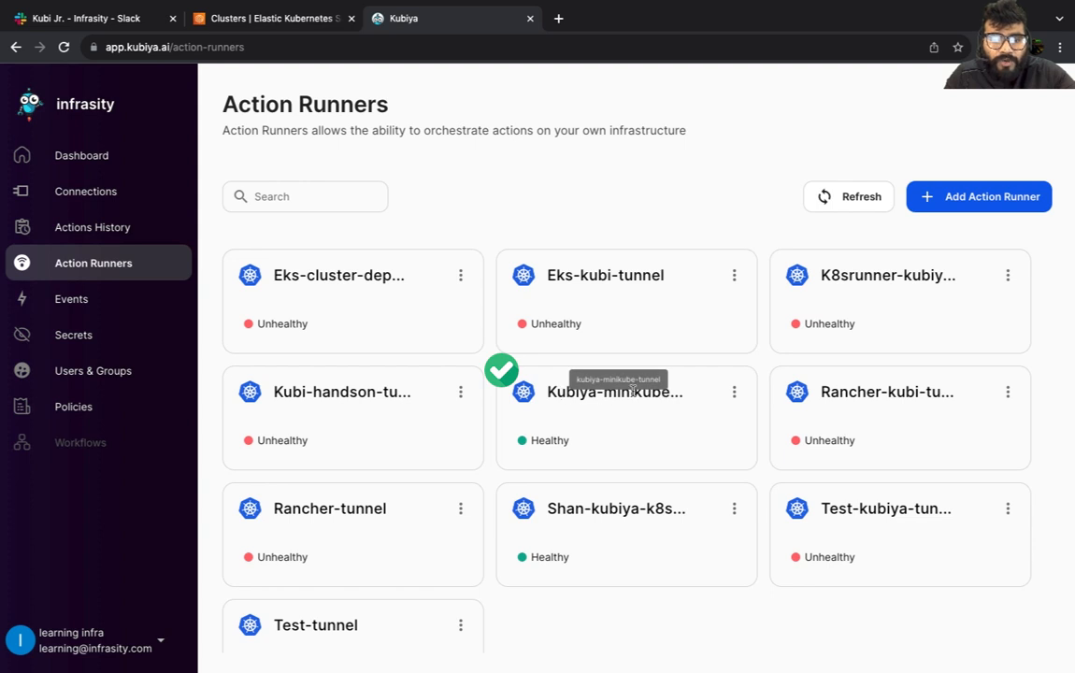
{"action": "mouse_move", "coordinate": [542, 449]}
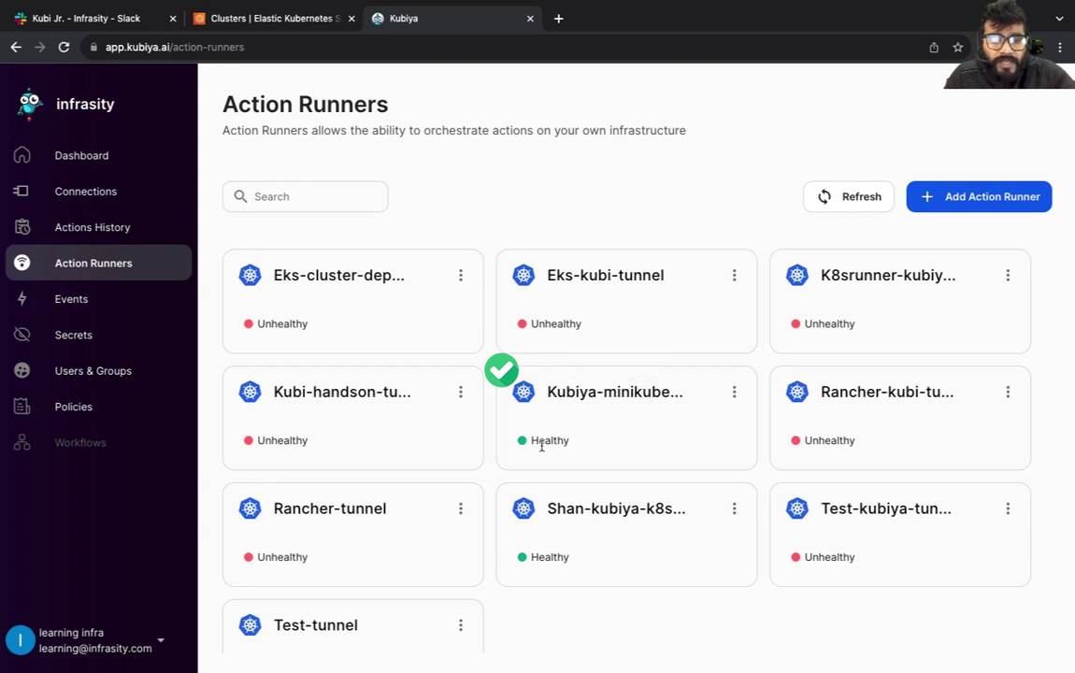
{"action": "left_click", "coordinate": [733, 393]}
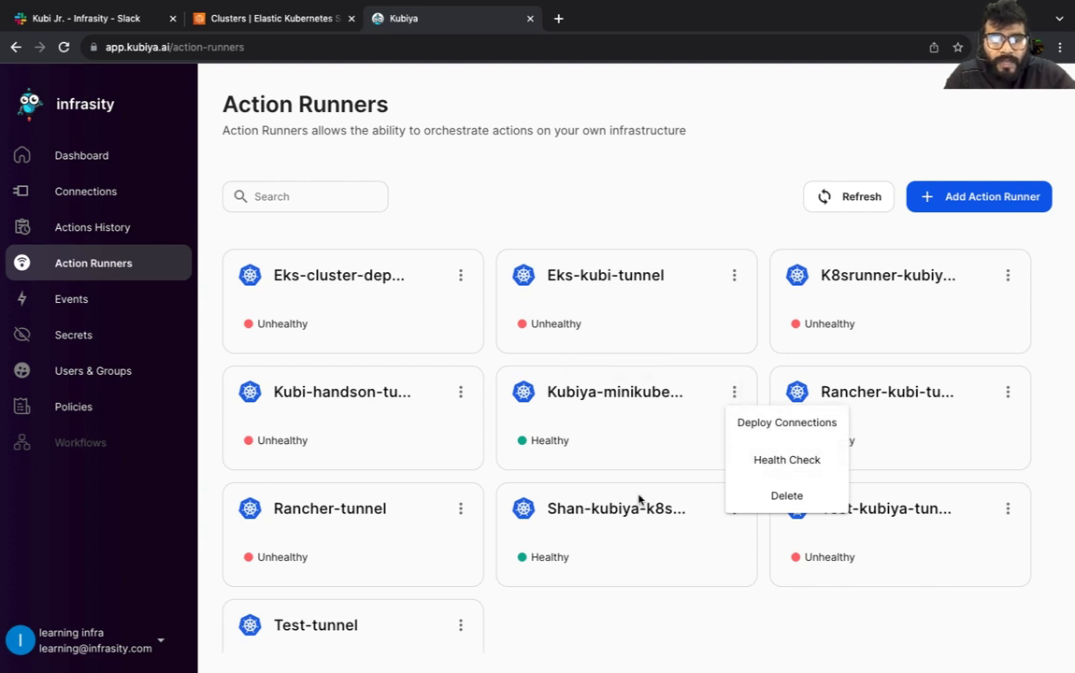
{"action": "left_click", "coordinate": [89, 19]}
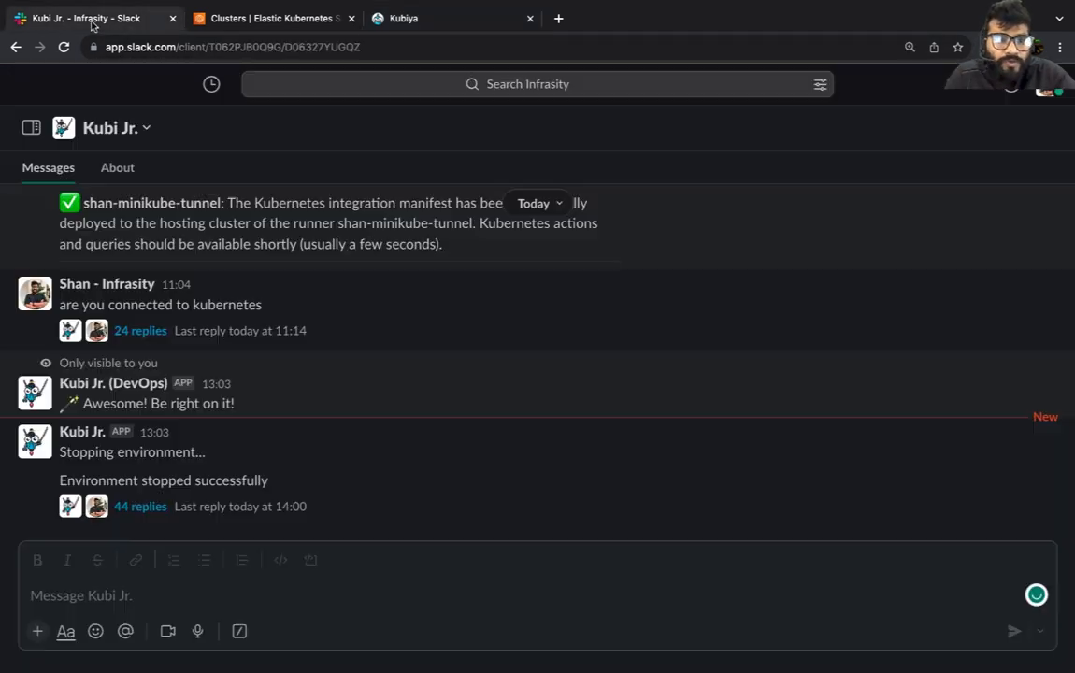
Step: Send the '/' setup command to Kubi Jr. to bring up its integration setup message
{"action": "left_click", "coordinate": [359, 595]}
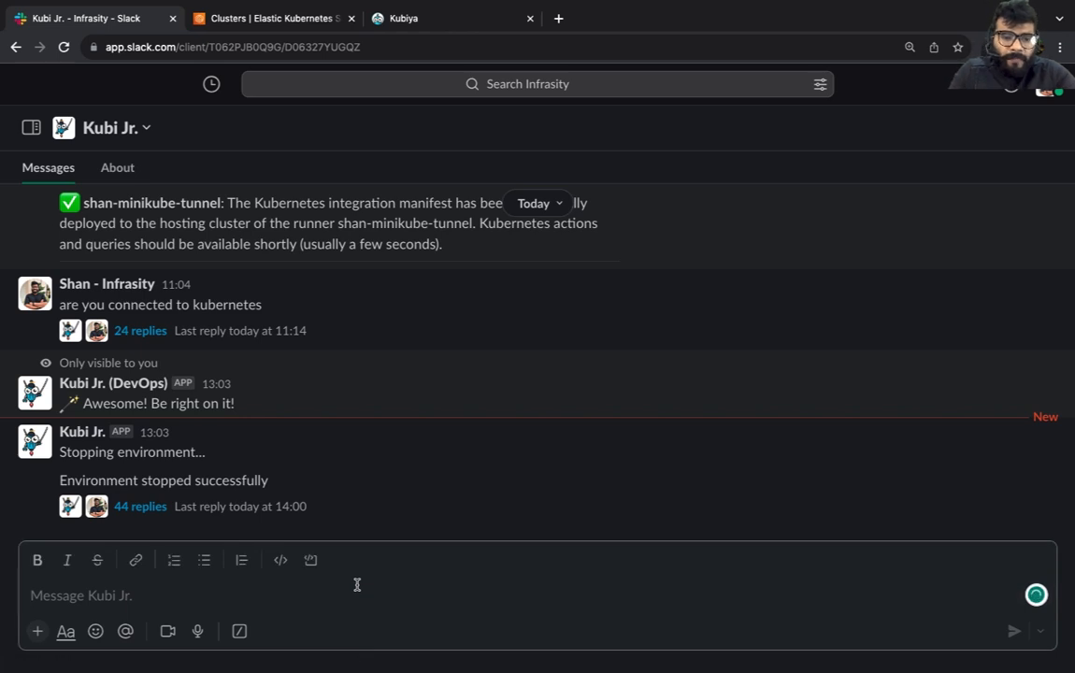
{"action": "type", "text": "/"}
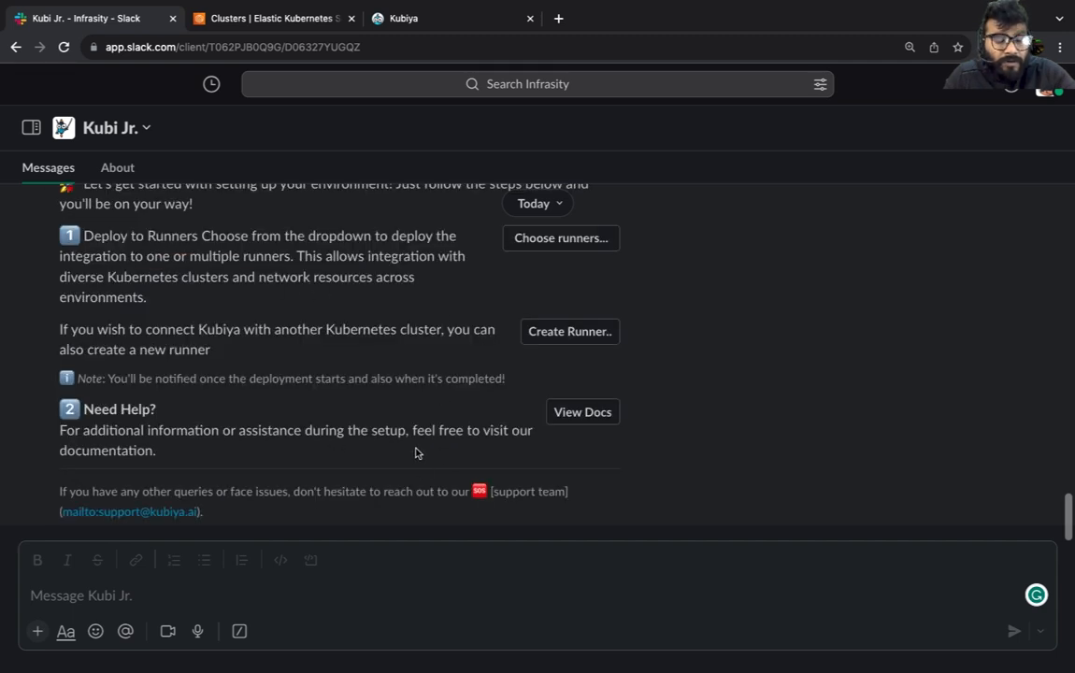
{"action": "mouse_move", "coordinate": [553, 258]}
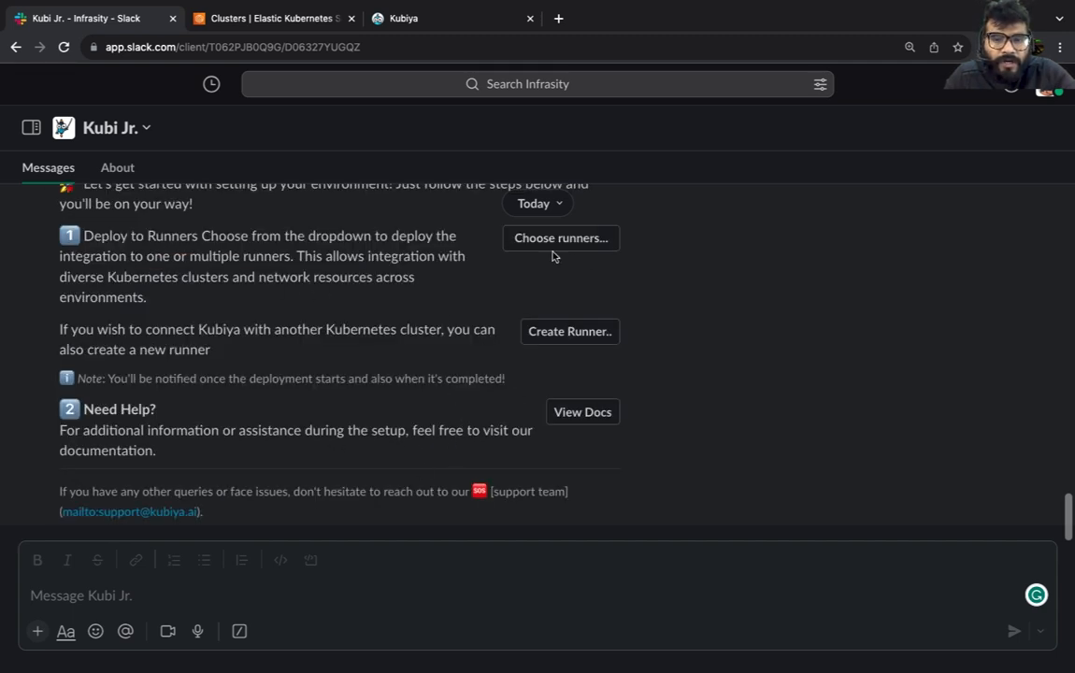
Step: Choose the kubiya-minikube-tunnel runner and confirm deploying the integration to it
{"action": "left_click", "coordinate": [561, 237]}
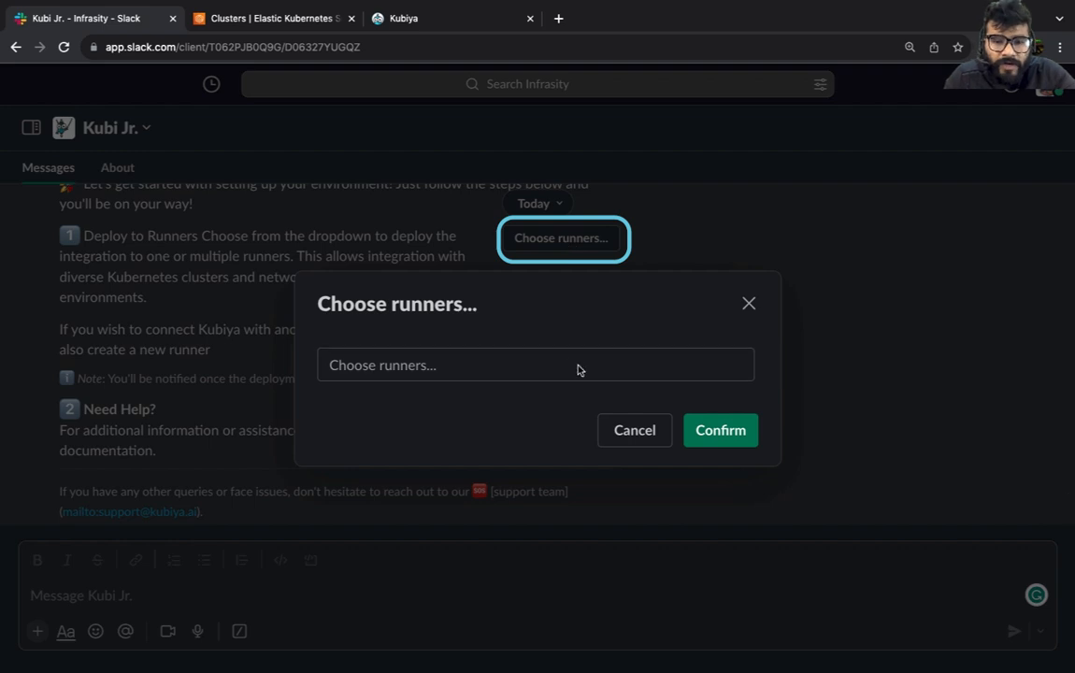
{"action": "left_click", "coordinate": [534, 365]}
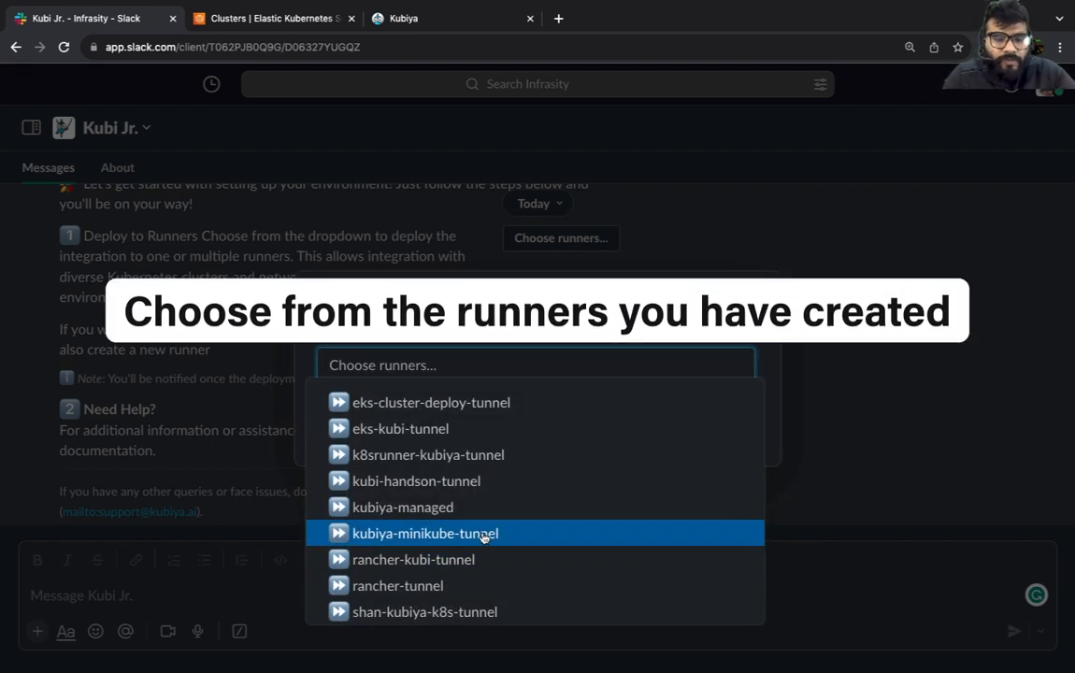
{"action": "left_click", "coordinate": [430, 533]}
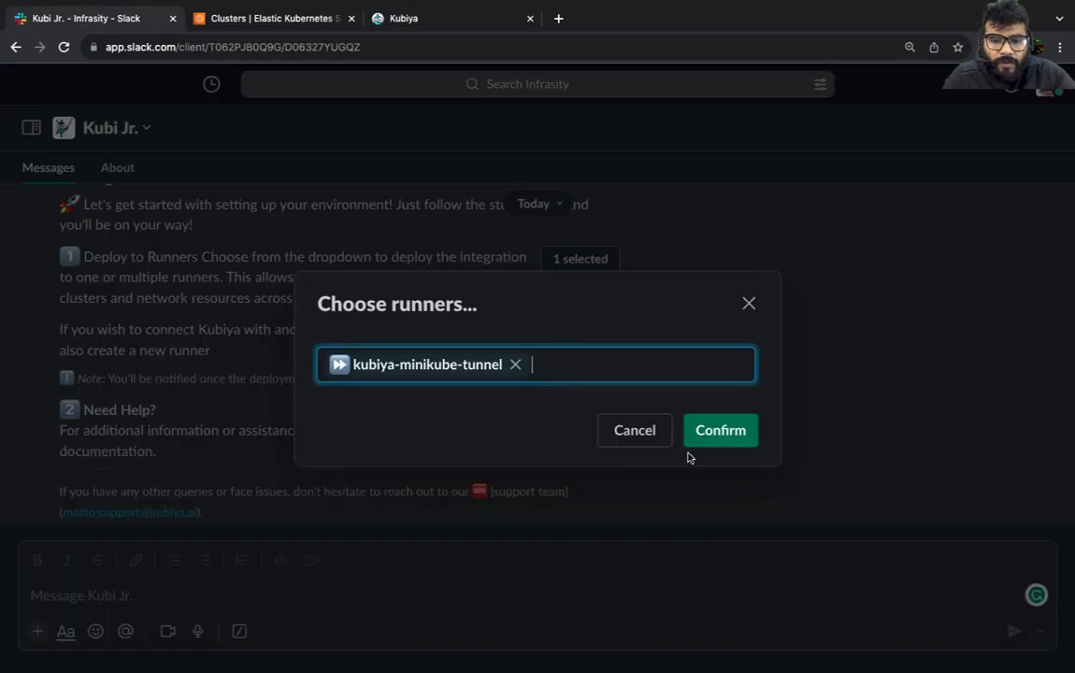
{"action": "left_click", "coordinate": [720, 430]}
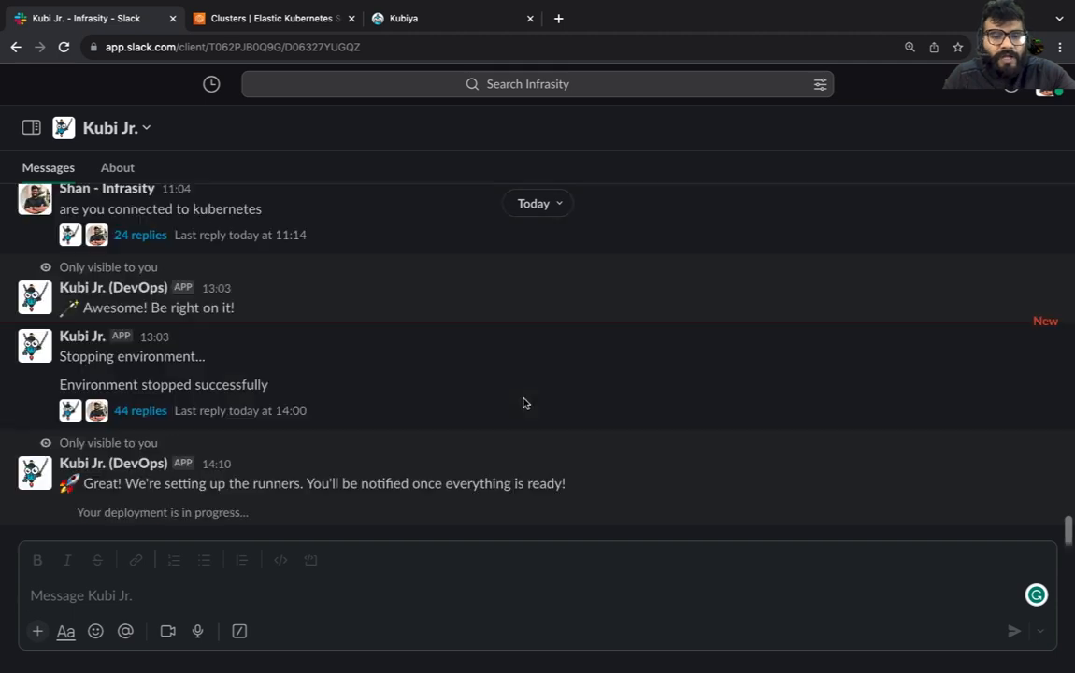
{"action": "mouse_move", "coordinate": [482, 505]}
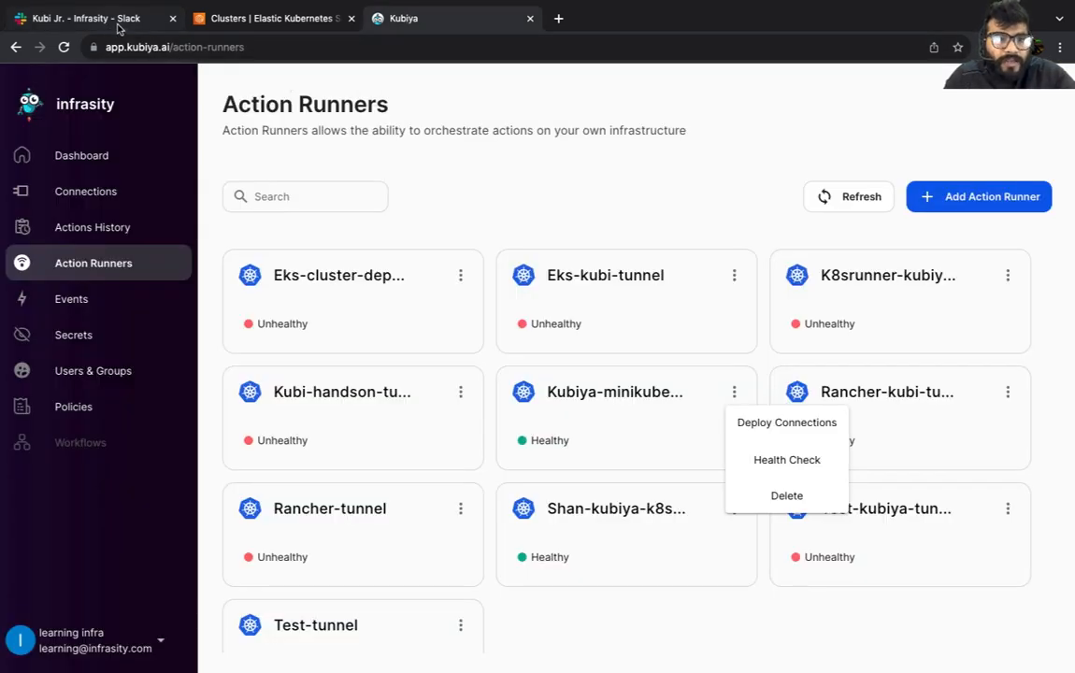
Step: Review Kubi Jr.'s successful deployment to kubiya-minikube-tunnel, then go to Kubiya's Connections page
{"action": "left_click", "coordinate": [84, 19]}
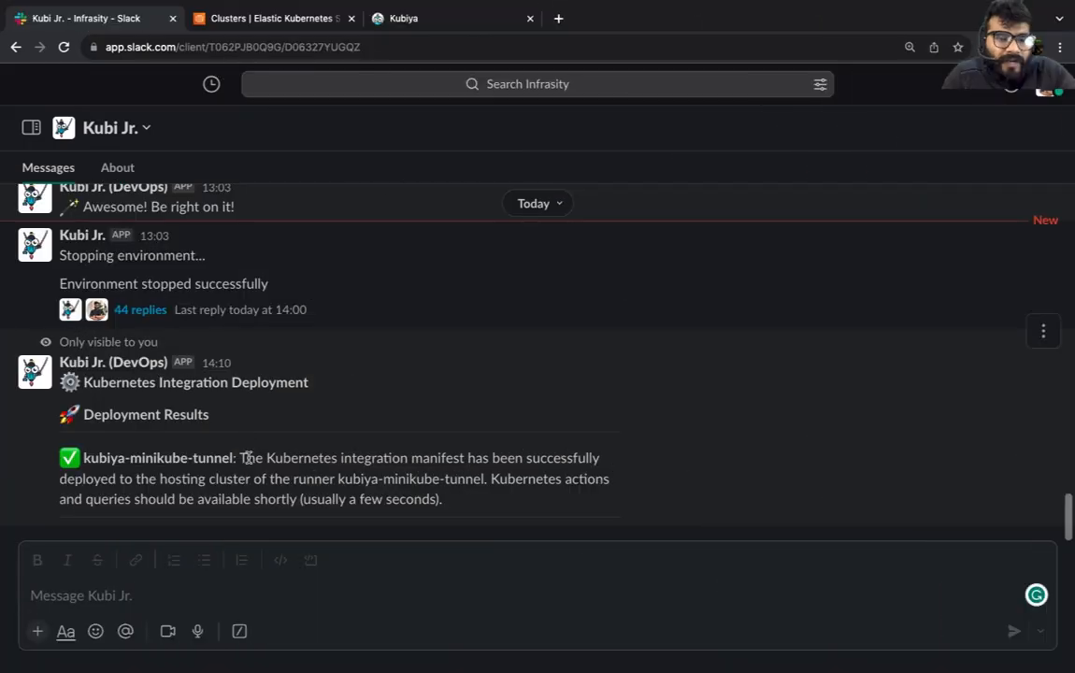
{"action": "double_click", "coordinate": [196, 458]}
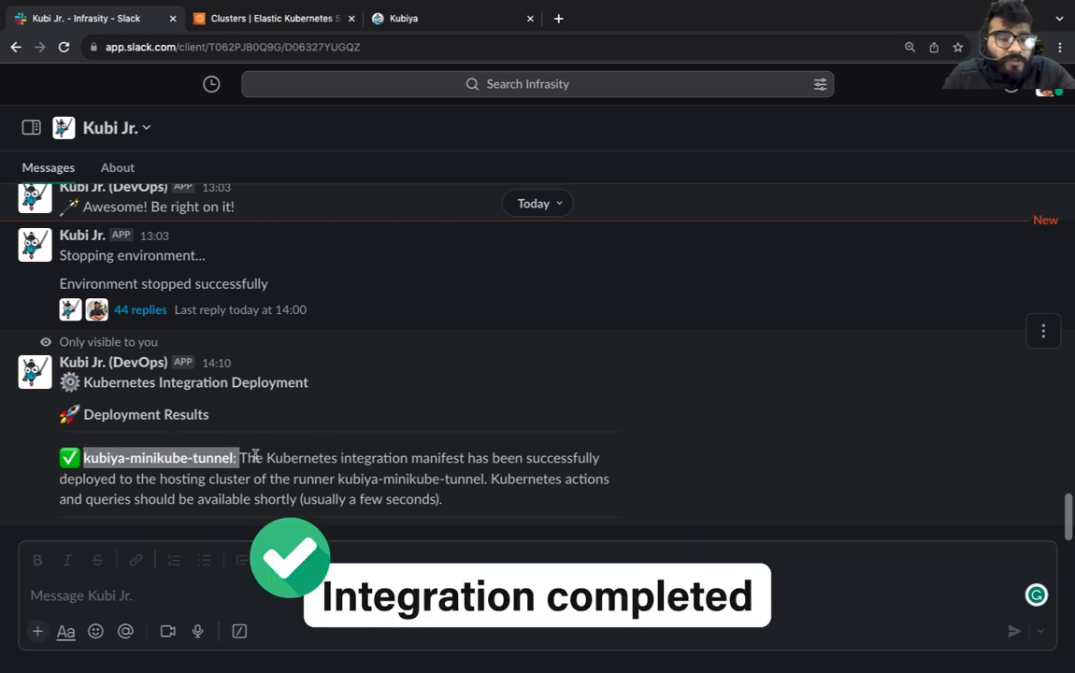
{"action": "mouse_move", "coordinate": [582, 460]}
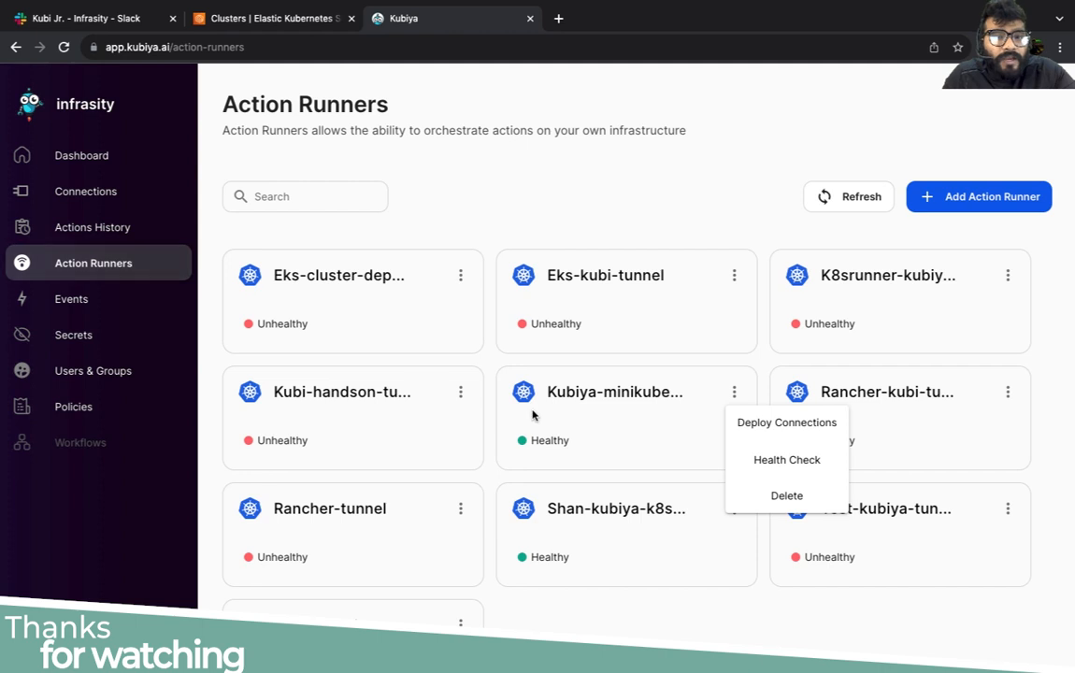
{"action": "left_click", "coordinate": [86, 191]}
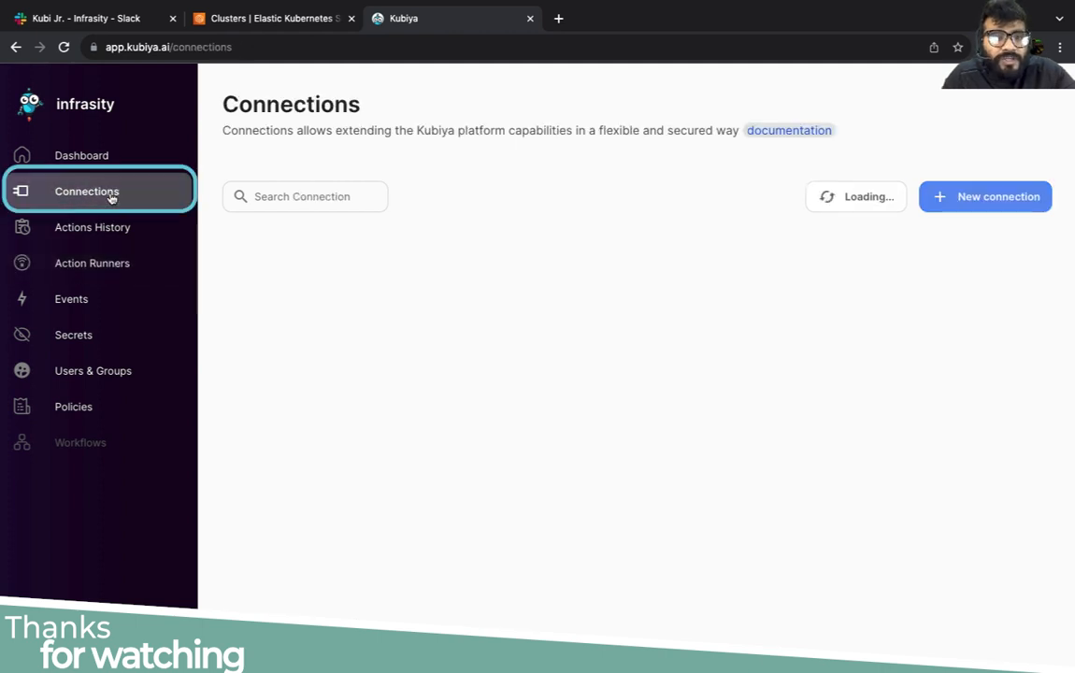